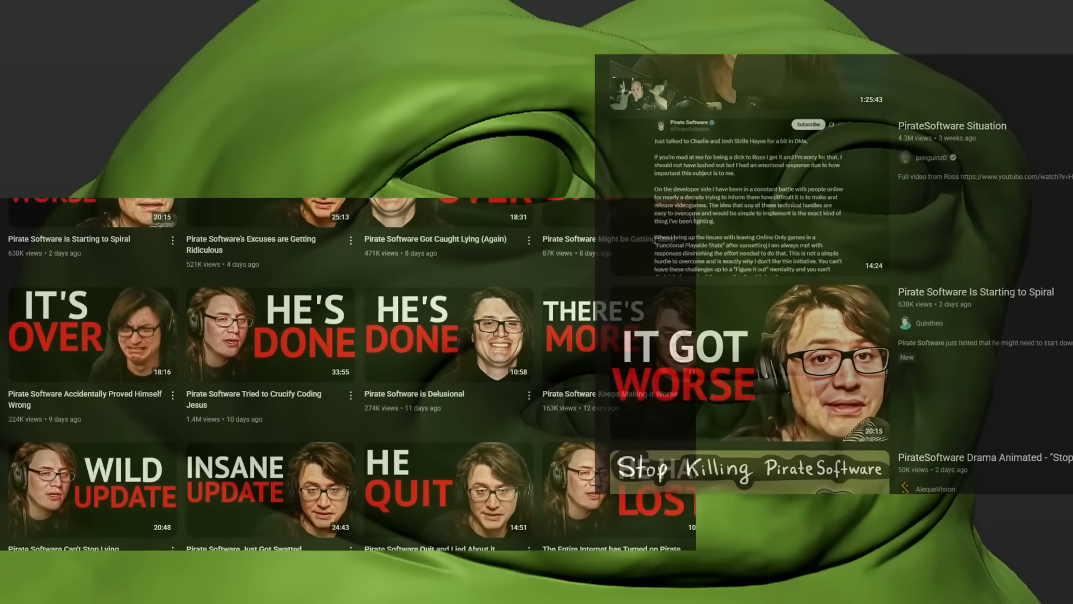
scroll("down", 3)
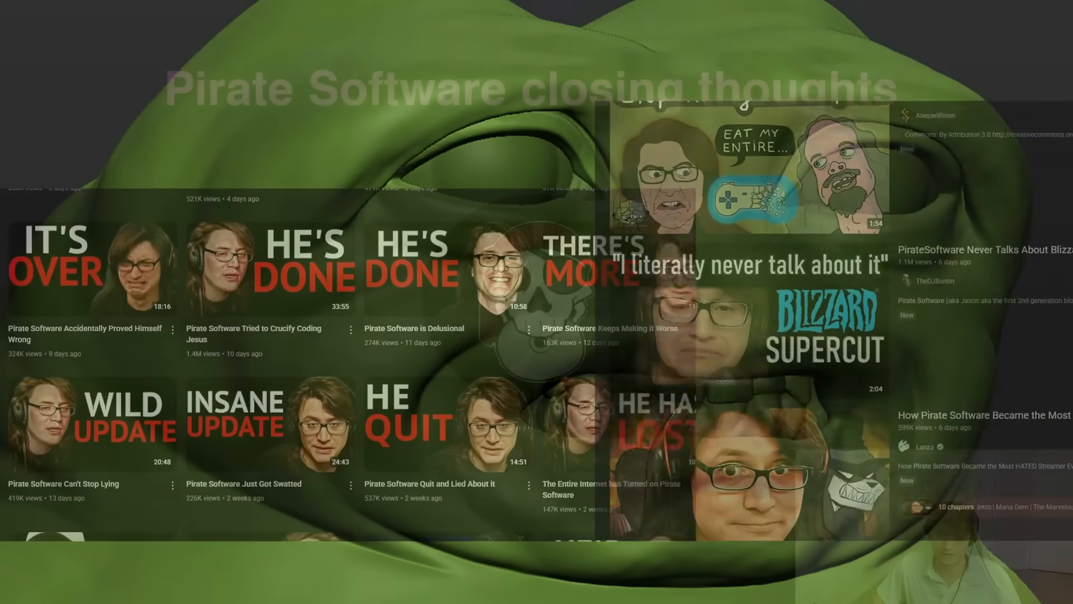